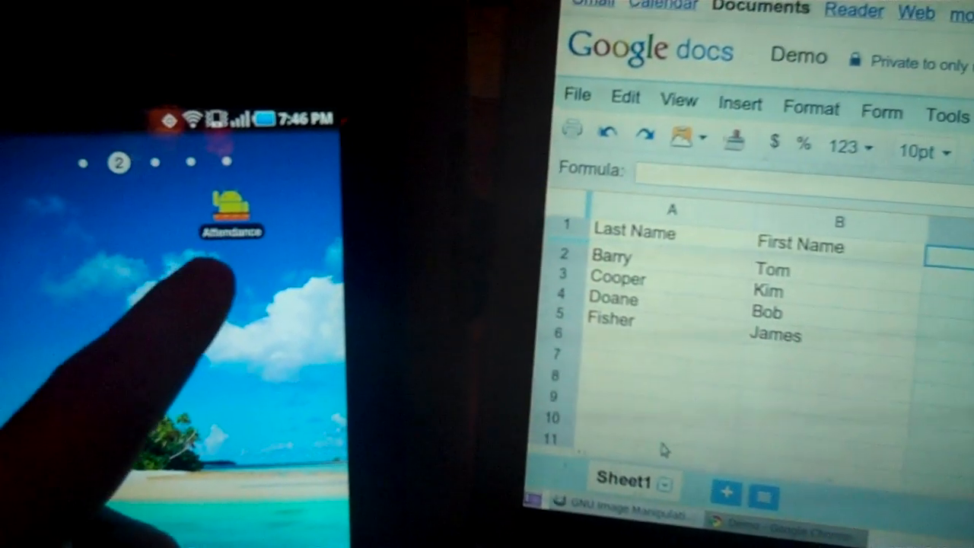
# Launch Attendance from the home screen and start the Add Class Wizard.
pyautogui.click(231, 211)
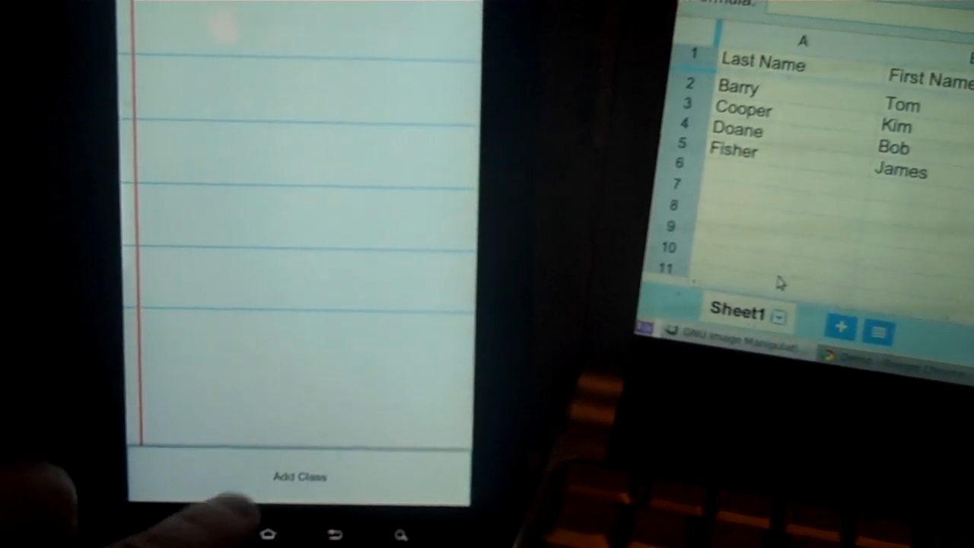
pyautogui.click(298, 478)
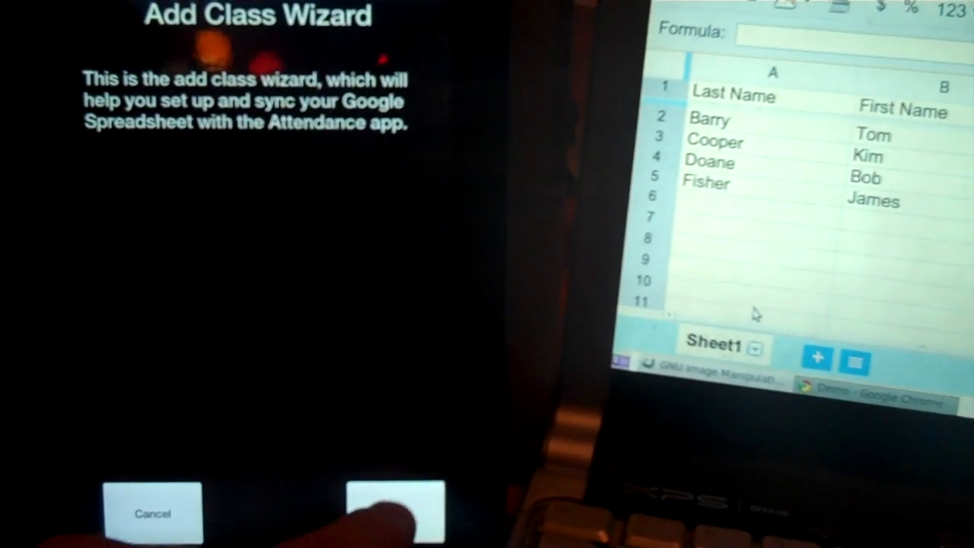
# Advance past the intro and enter 'Demo' as the spreadsheet name with Google credentials.
pyautogui.click(390, 513)
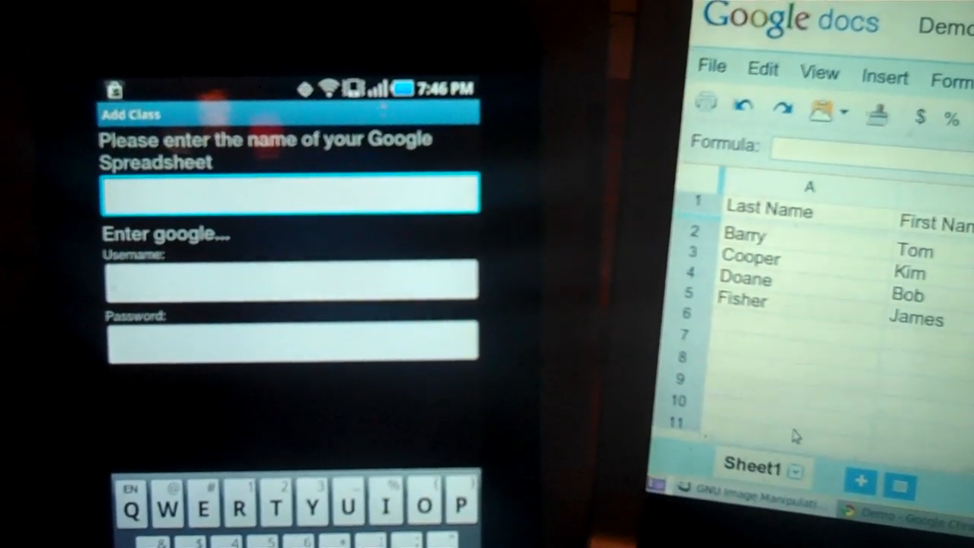
pyautogui.write('D')
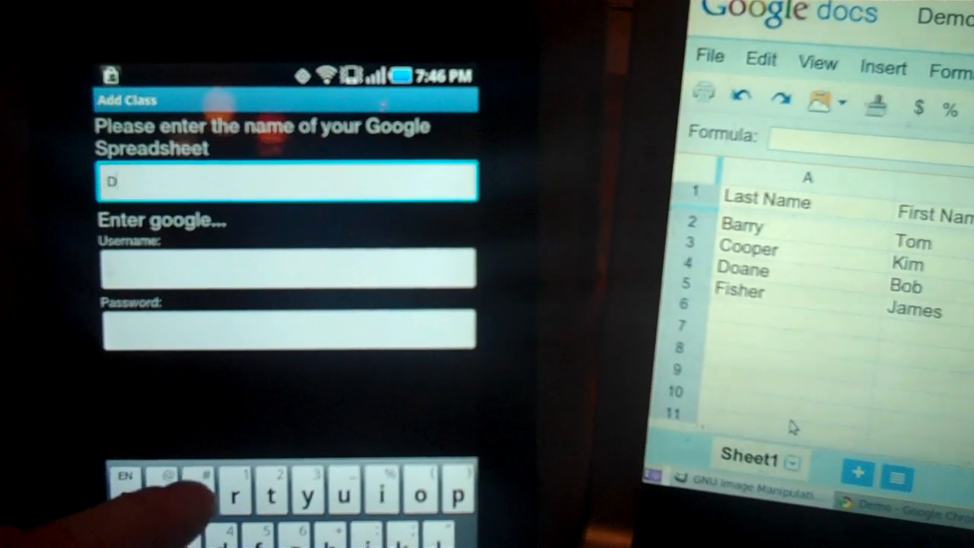
pyautogui.write('e')
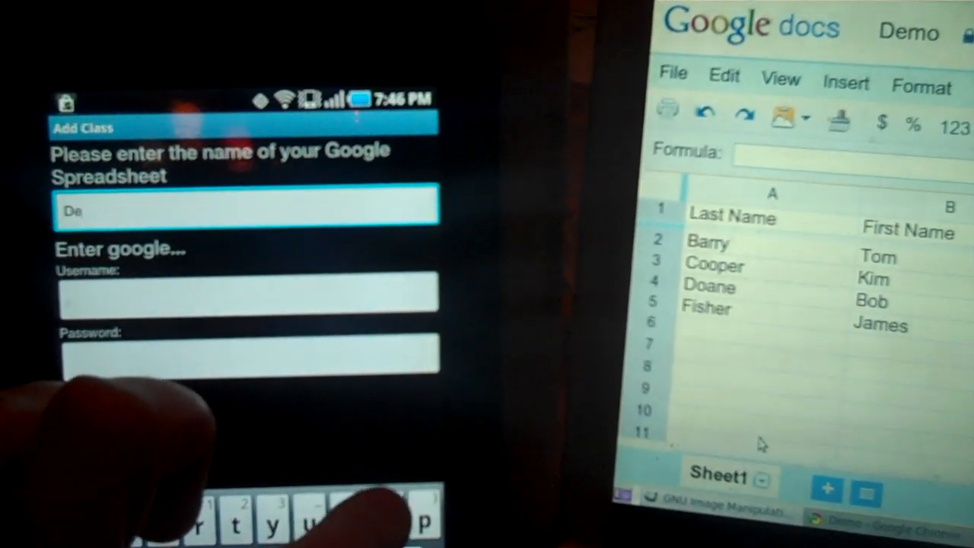
pyautogui.write('mo')
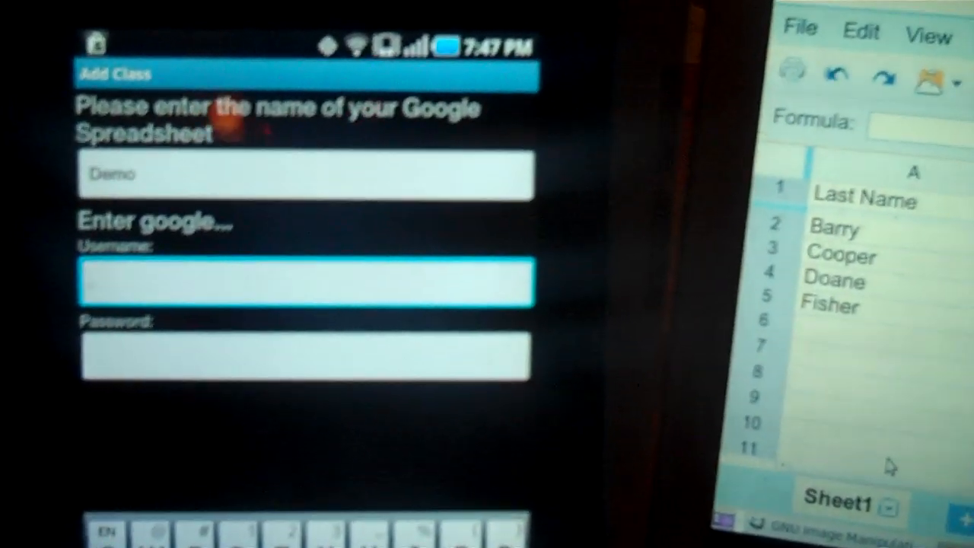
pyautogui.write('a')
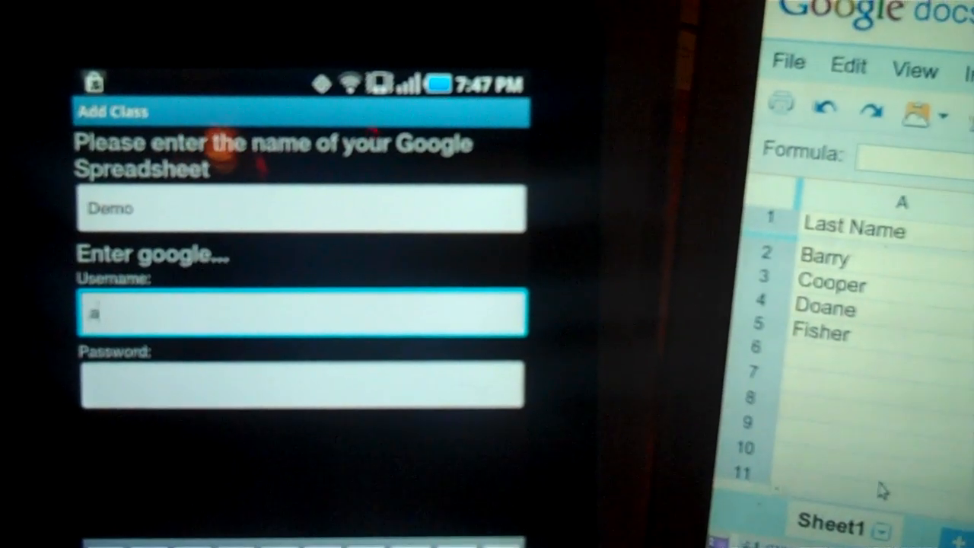
pyautogui.write('ndycullison')
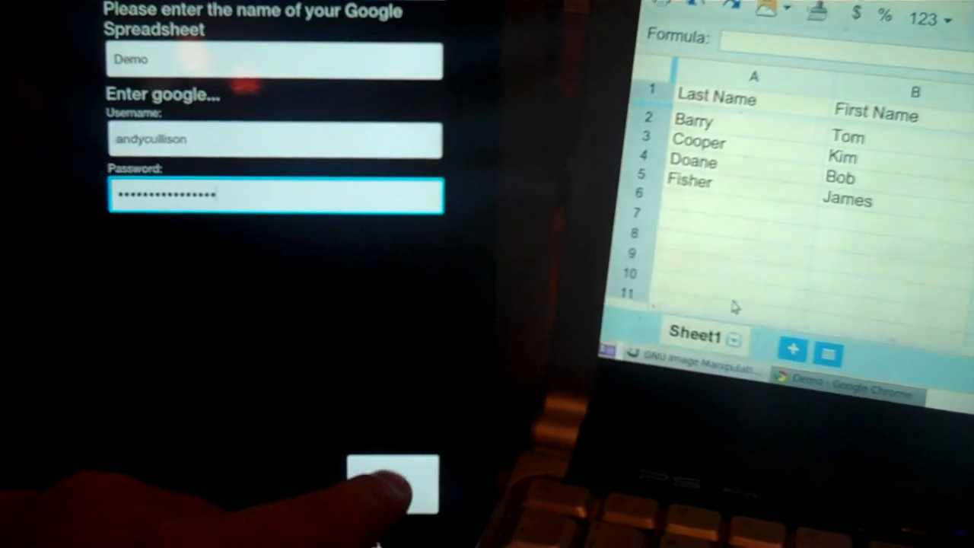
# Submit the login details and keep 'Demo' as the class display name.
pyautogui.click(392, 484)
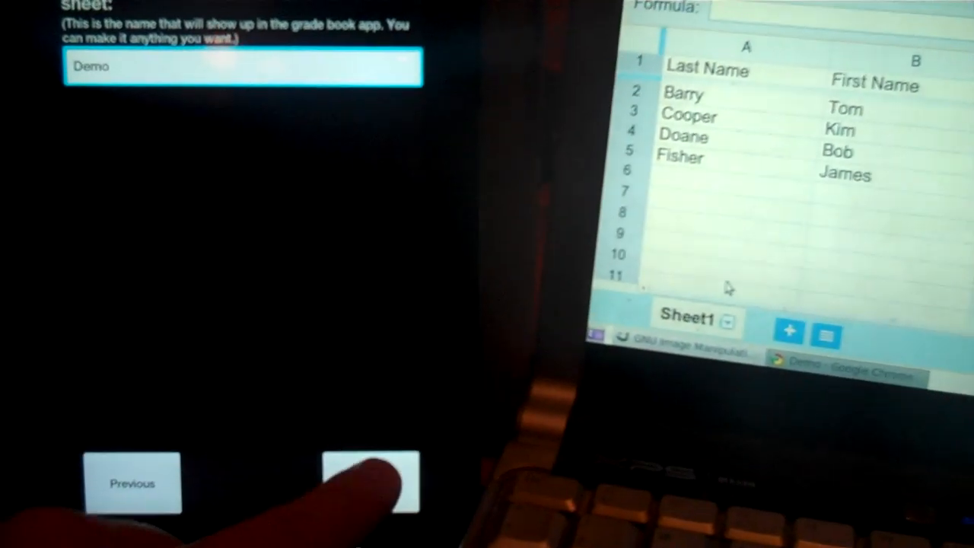
pyautogui.click(372, 481)
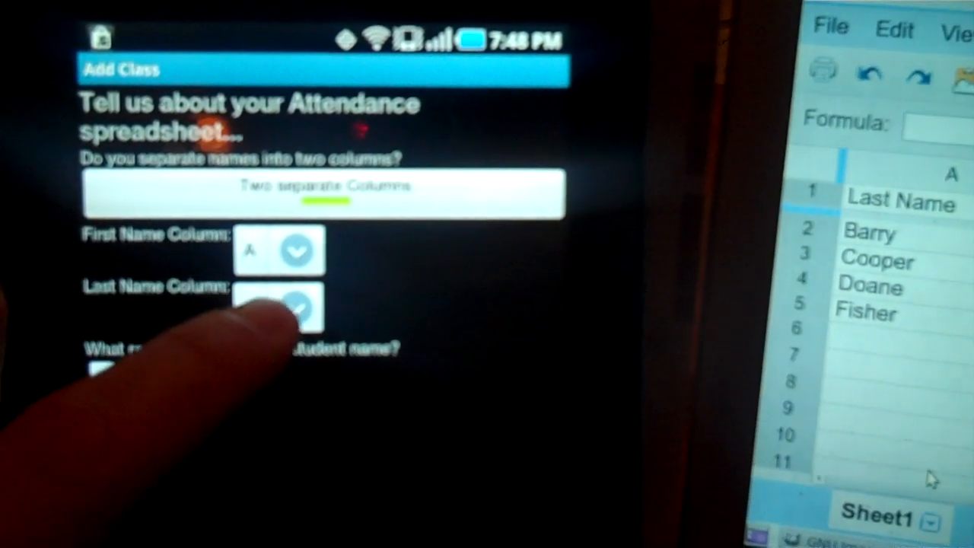
# Pick the Last Name column so the wizard finishes with 'Demo' in the class list.
pyautogui.click(297, 307)
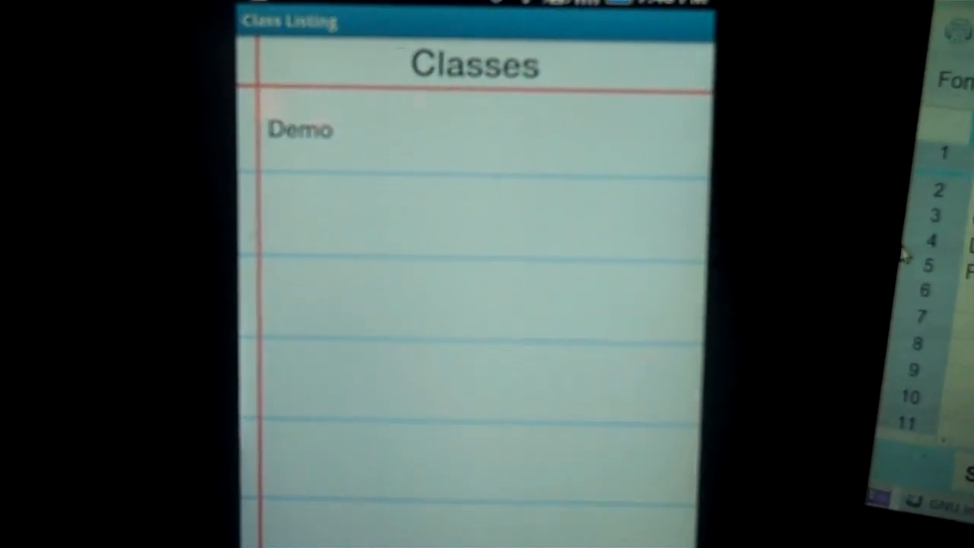
# Open the Demo class roster to mark students Absent.
pyautogui.click(299, 127)
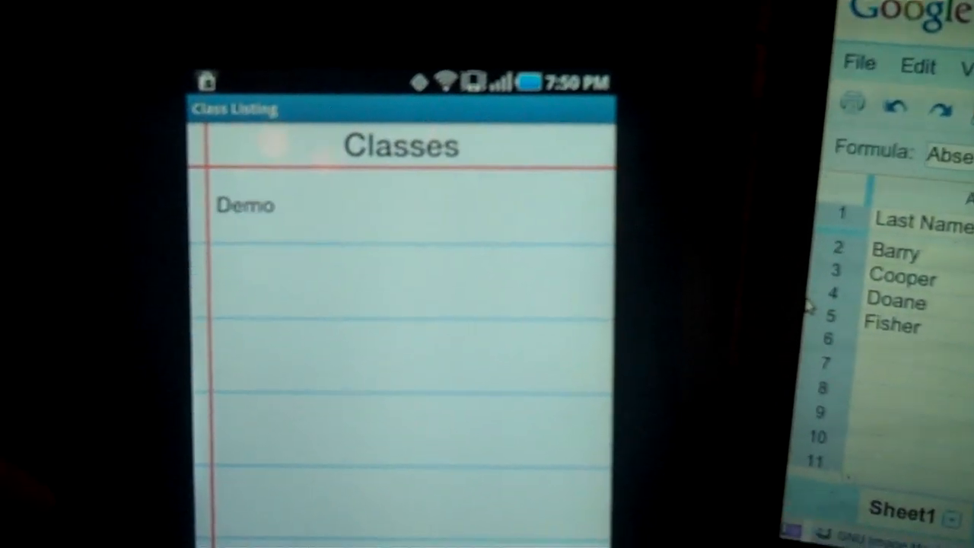
pyautogui.click(245, 206)
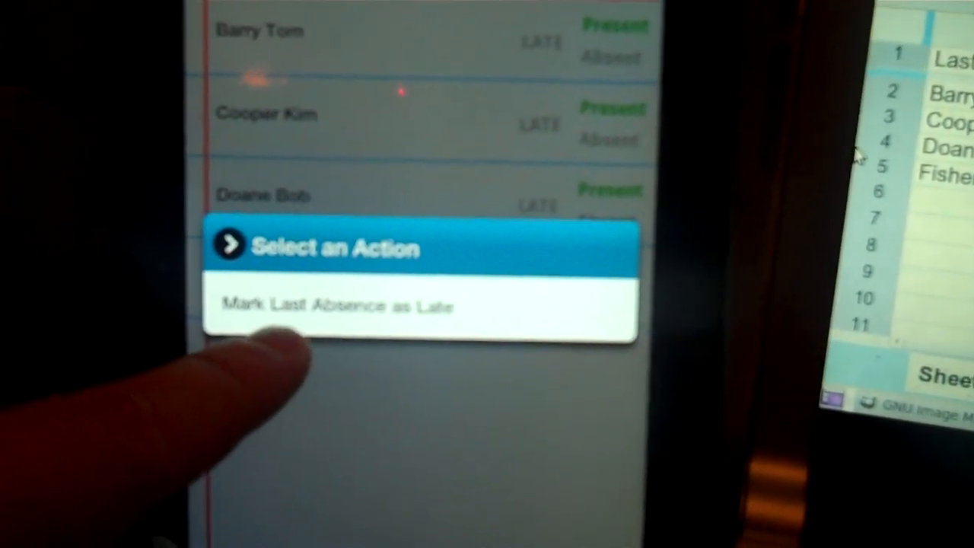
# Mark the selected student's last absence as Late, leaving all four Present.
pyautogui.click(335, 306)
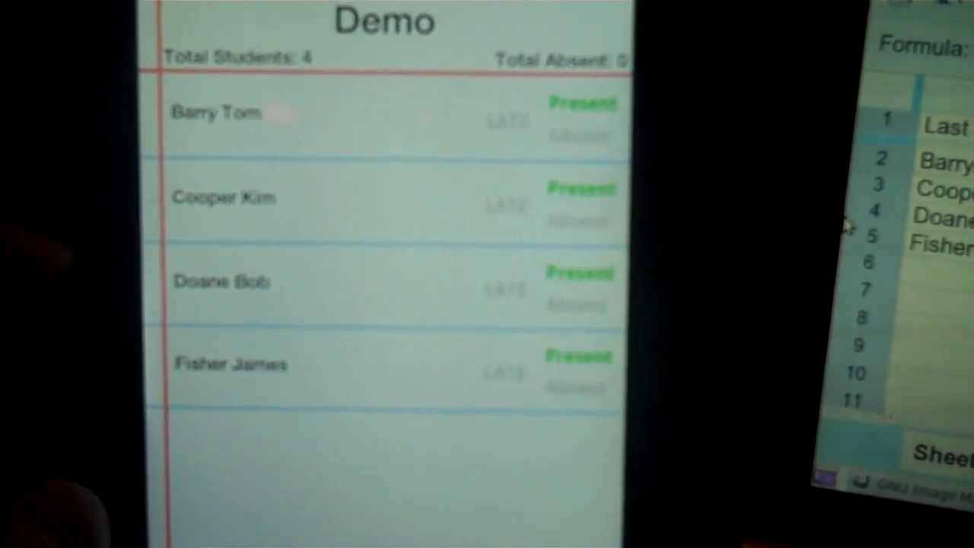
# Return to the Classes listing and bring up Demo's Reset Formulas / Delete actions.
pyautogui.click(578, 136)
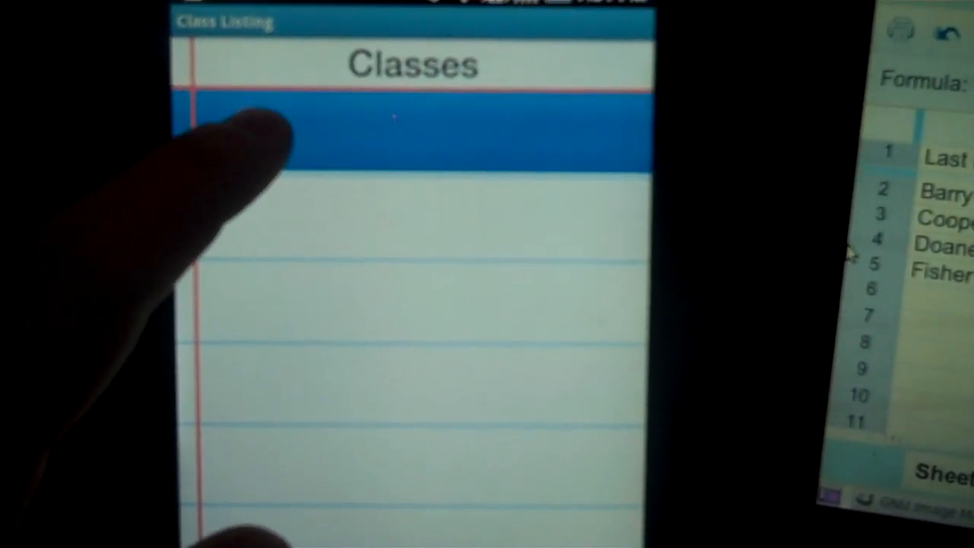
pyautogui.click(411, 125)
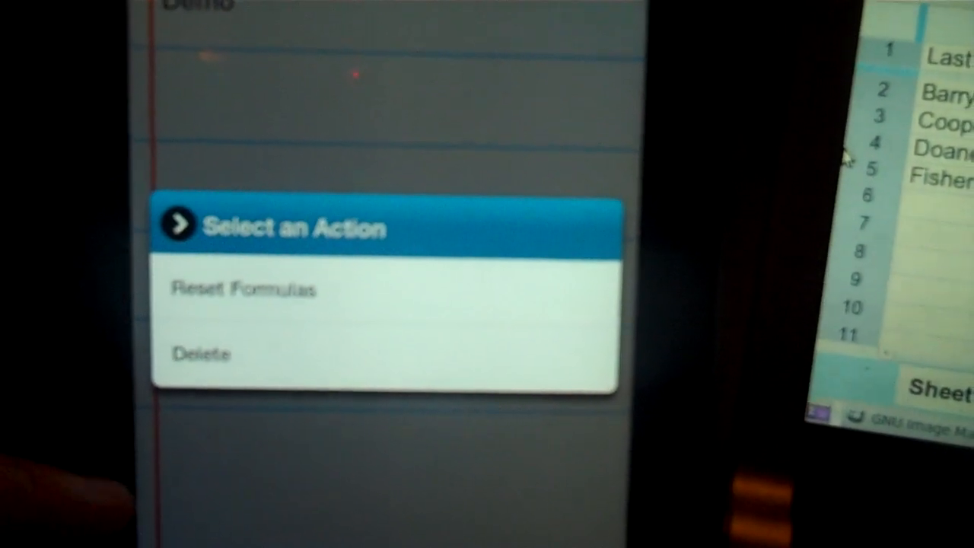